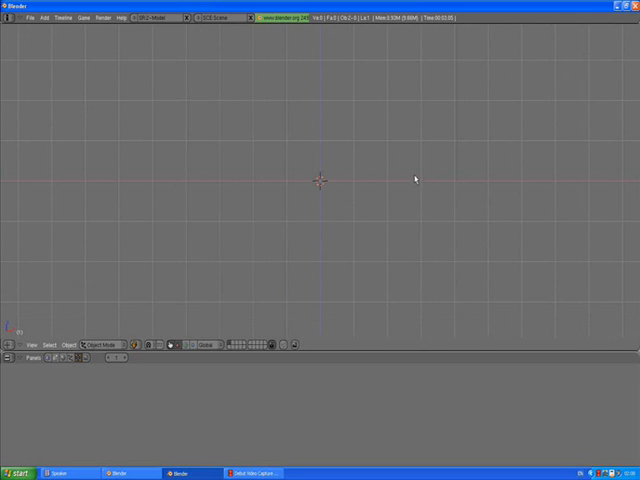
{"action": "mouse_move", "coordinate": [452, 159]}
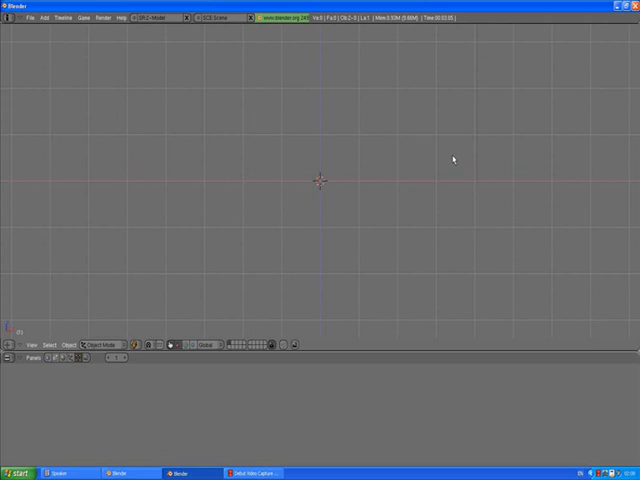
{"action": "mouse_move", "coordinate": [451, 160]}
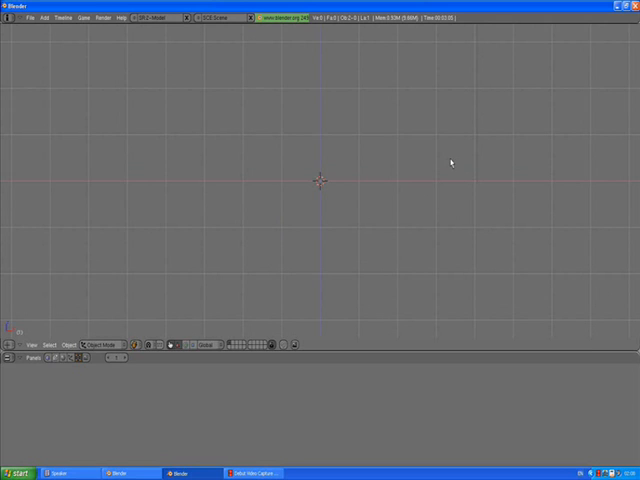
{"action": "mouse_move", "coordinate": [431, 157]}
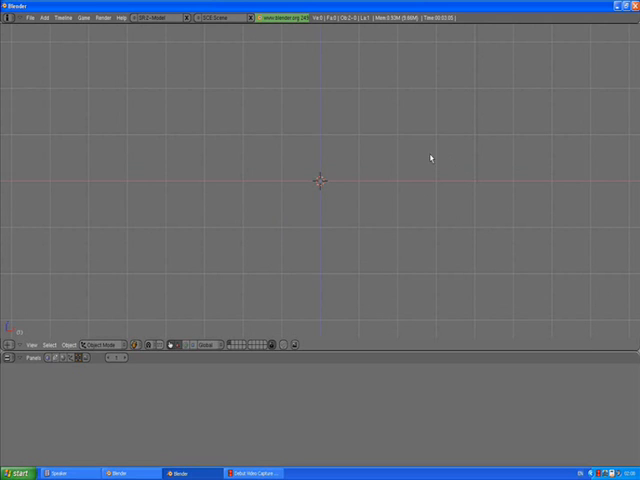
{"action": "mouse_move", "coordinate": [368, 172]}
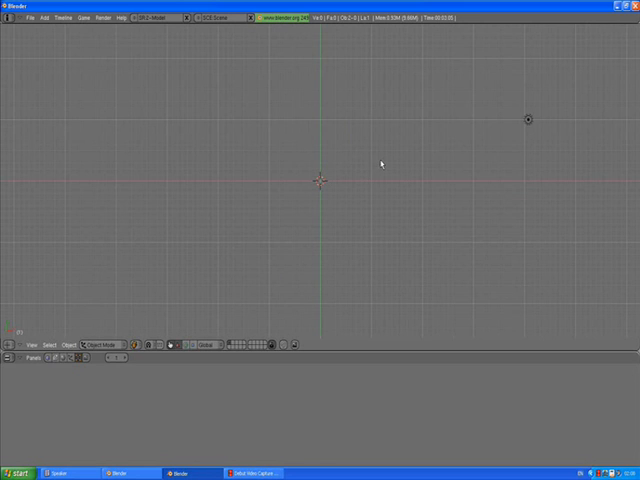
- Add a circle mesh at the origin from the Add menu, keeping the default vertex count
{"action": "right_click", "coordinate": [380, 162]}
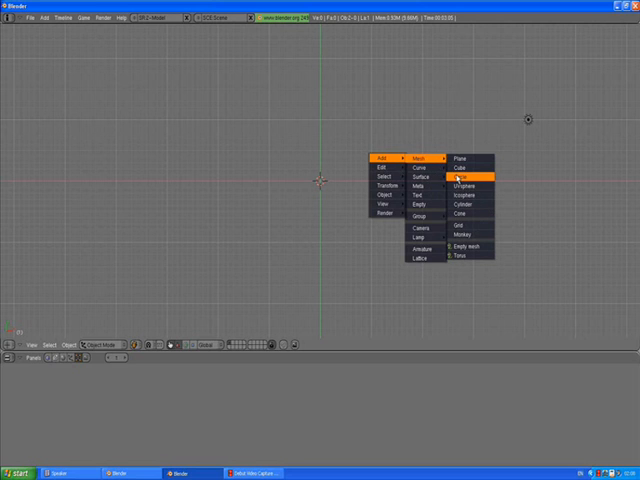
{"action": "left_click", "coordinate": [463, 177]}
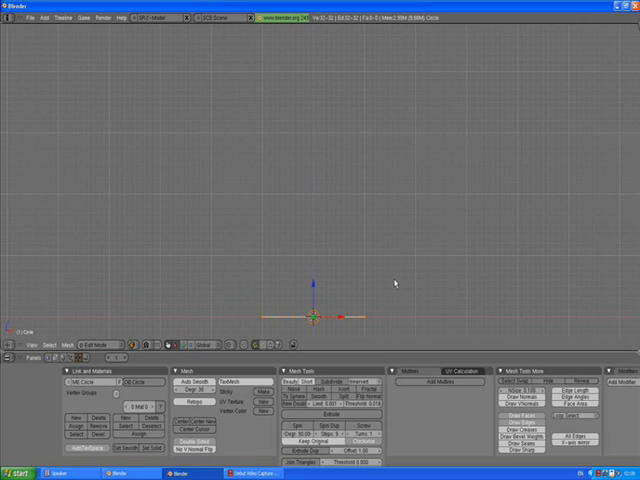
- Extrude the circle's edge ring upward three times, moving and scaling each new ring
{"action": "left_click", "coordinate": [395, 283]}
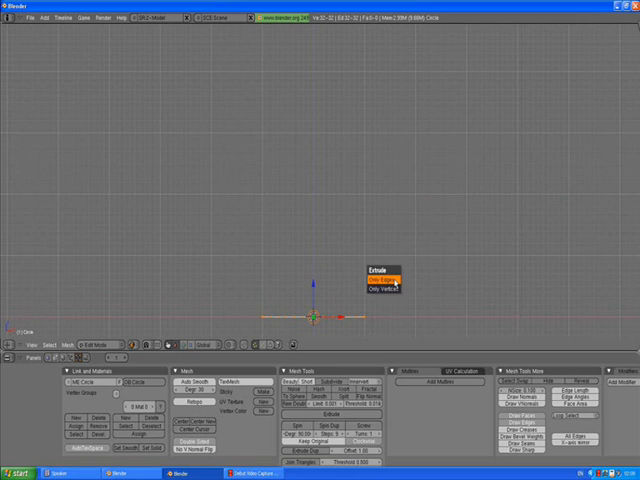
{"action": "left_click", "coordinate": [382, 277]}
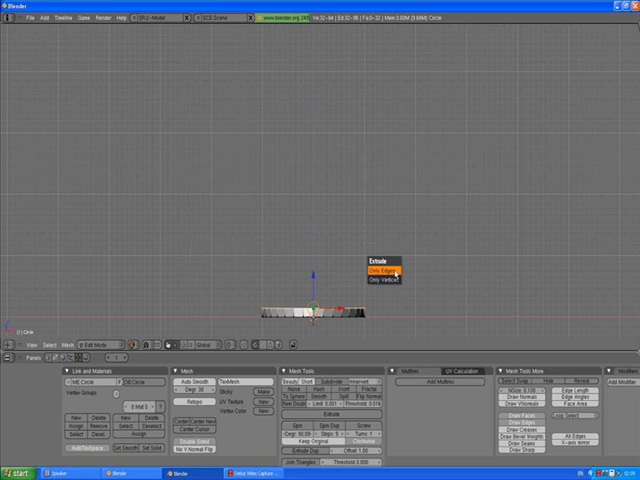
{"action": "left_click", "coordinate": [378, 271]}
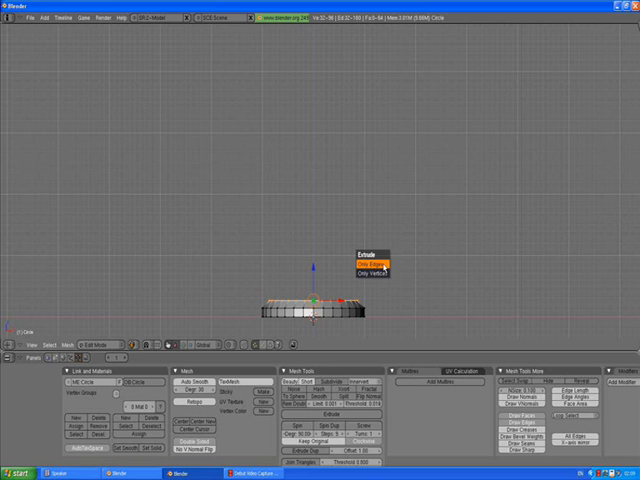
{"action": "left_click", "coordinate": [367, 259]}
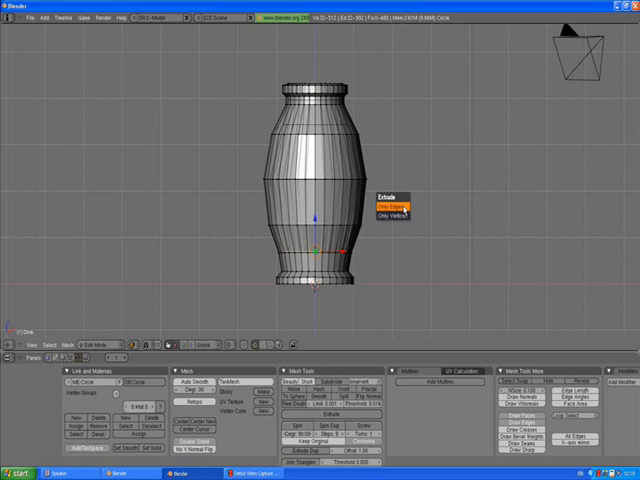
- Extrude another edge ring to shape the foot, bulging body and flared neck
{"action": "left_click", "coordinate": [393, 200]}
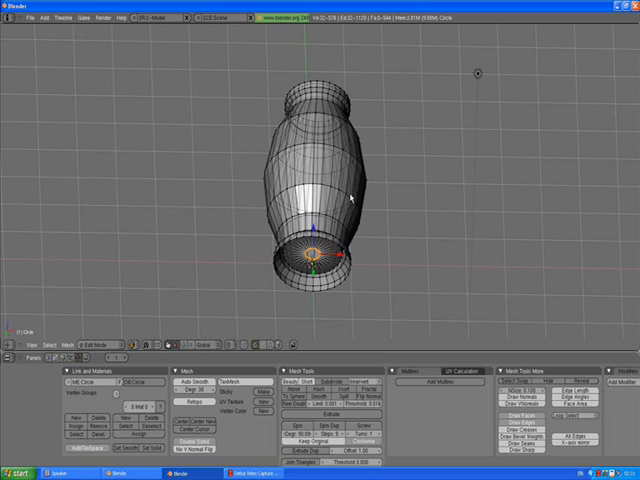
{"action": "mouse_move", "coordinate": [393, 250]}
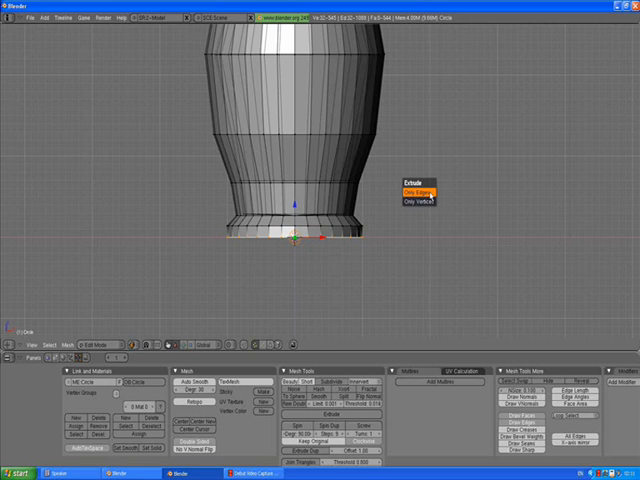
- Extrude the bottom rim inward and merge it into one centre vertex
{"action": "left_click", "coordinate": [415, 187]}
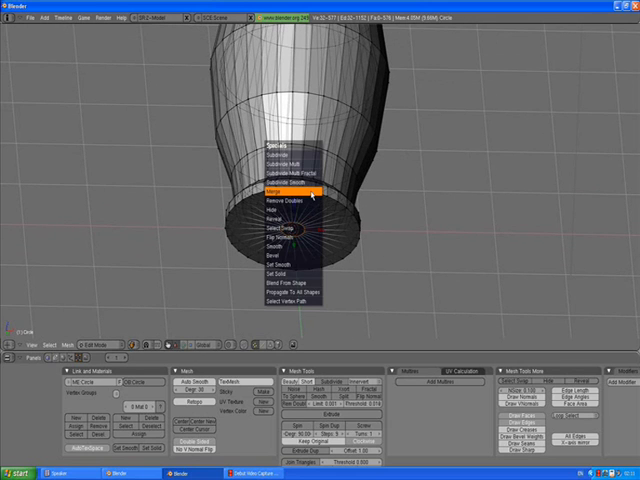
{"action": "left_click", "coordinate": [271, 190]}
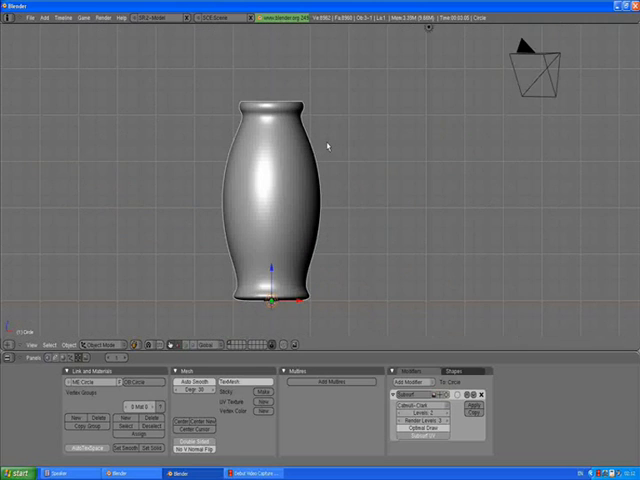
{"action": "mouse_move", "coordinate": [277, 312]}
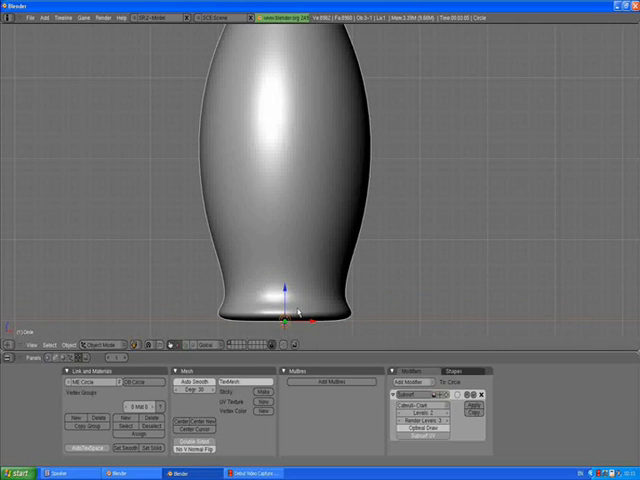
{"action": "key", "text": "Tab"}
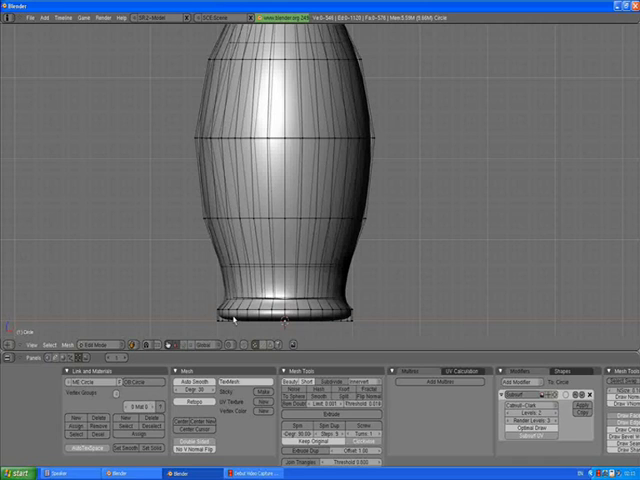
{"action": "mouse_move", "coordinate": [365, 318]}
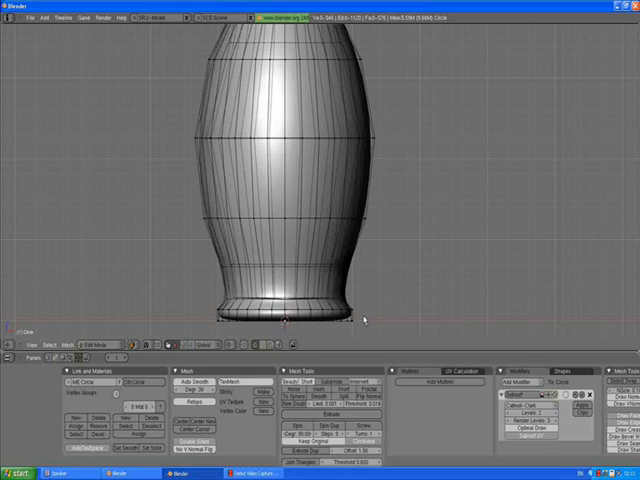
{"action": "mouse_move", "coordinate": [365, 320]}
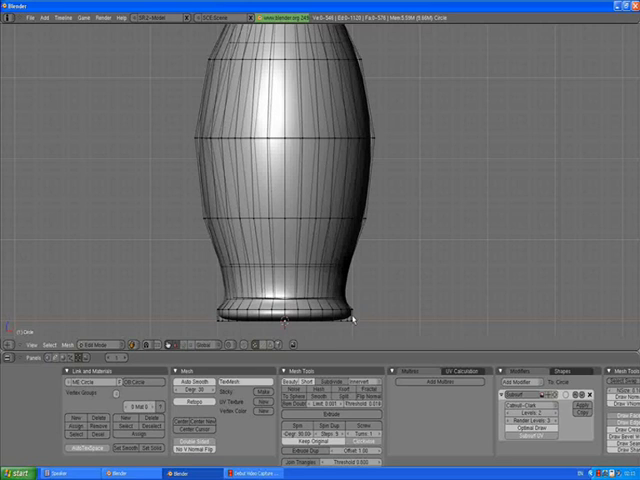
{"action": "left_click", "coordinate": [285, 316]}
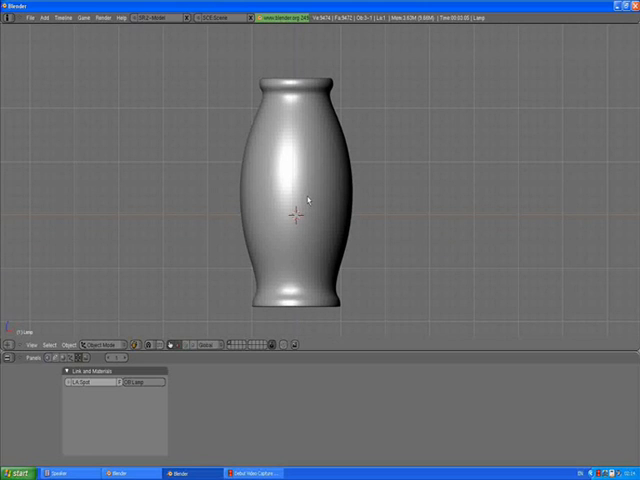
- Toggle the viewport display with Z to view the smoothed vase in Object Mode
{"action": "key", "text": "z"}
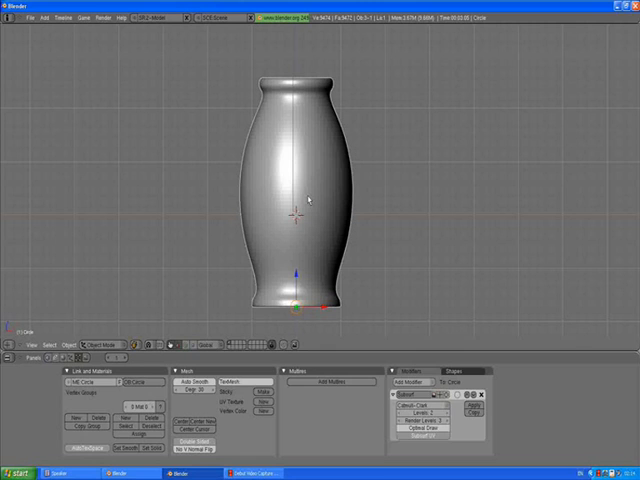
- Enter Edit Mode, add extra edge loops to the vase, then return to Object Mode
{"action": "key", "text": "Tab"}
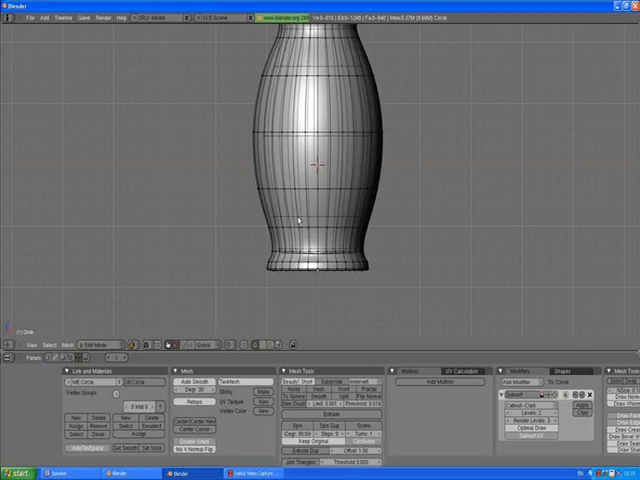
{"action": "left_click", "coordinate": [92, 343]}
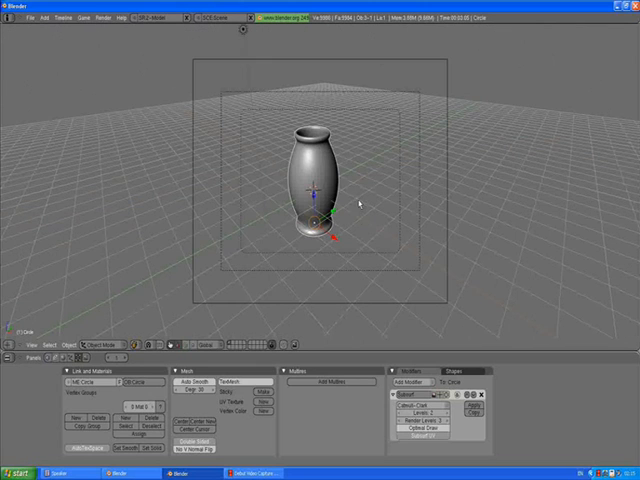
{"action": "mouse_move", "coordinate": [357, 226]}
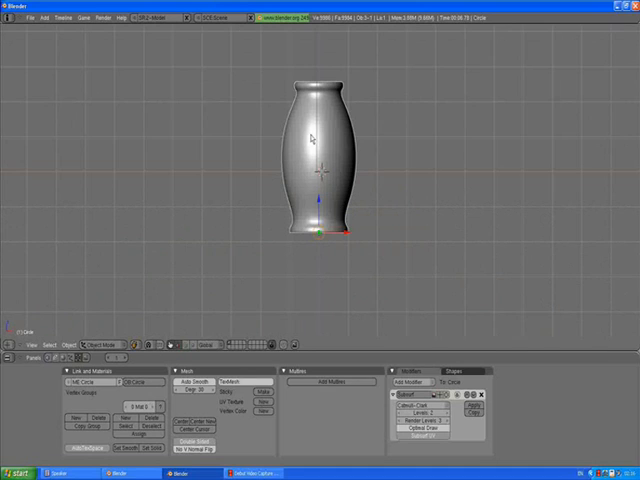
{"action": "mouse_move", "coordinate": [315, 50]}
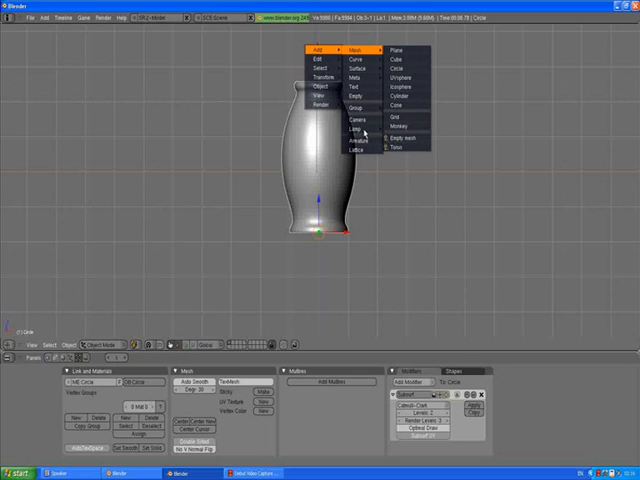
{"action": "mouse_move", "coordinate": [357, 129]}
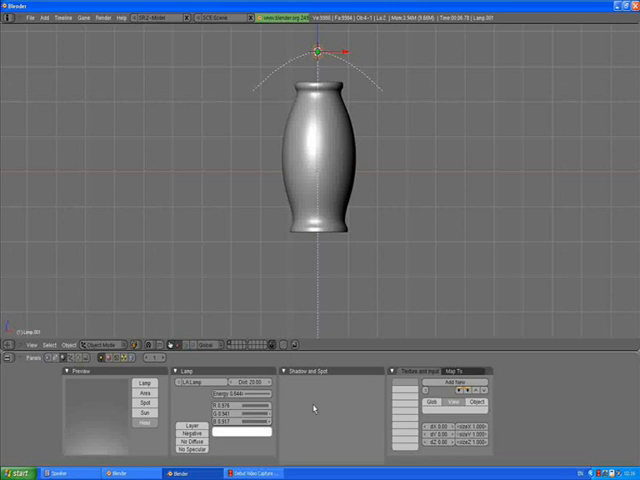
{"action": "mouse_move", "coordinate": [371, 272]}
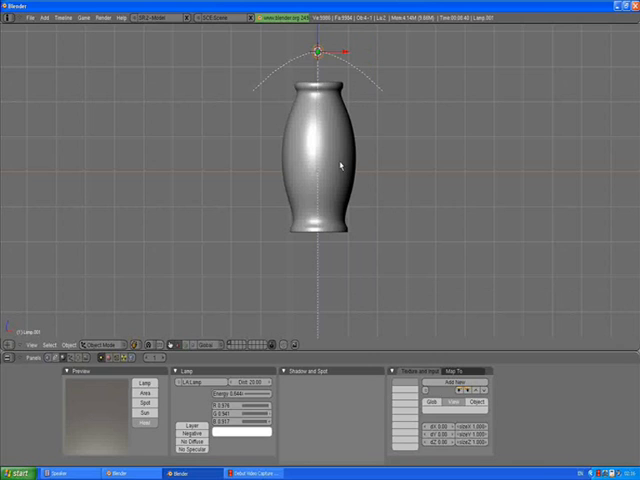
- Add a hemi lamp with a warm yellow colour above the vase
{"action": "left_click", "coordinate": [318, 225]}
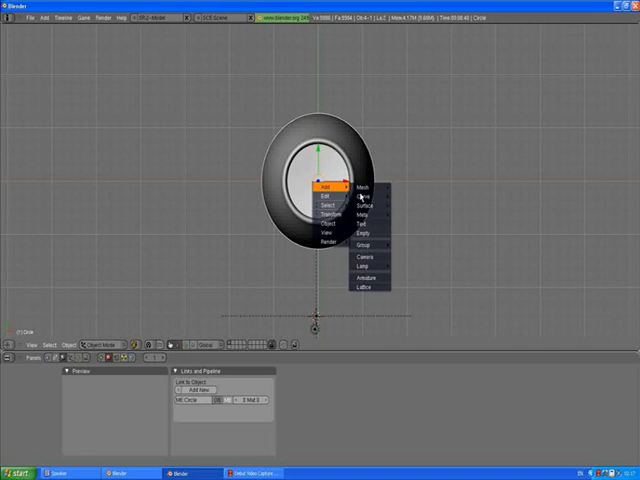
{"action": "mouse_move", "coordinate": [360, 187]}
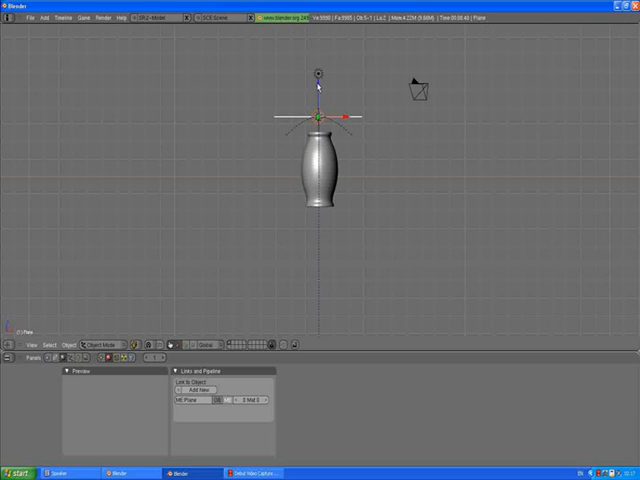
- Orbit the view over the ground plane beneath the vase and enter Edit Mode
{"action": "left_click_drag", "start_coordinate": [318, 120], "coordinate": [318, 200]}
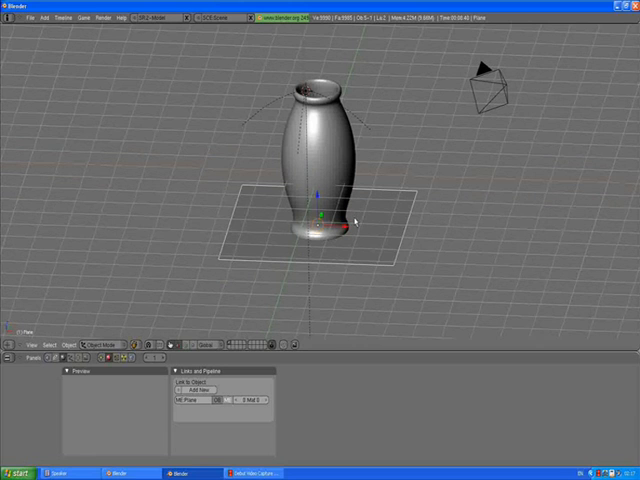
{"action": "left_click", "coordinate": [95, 343]}
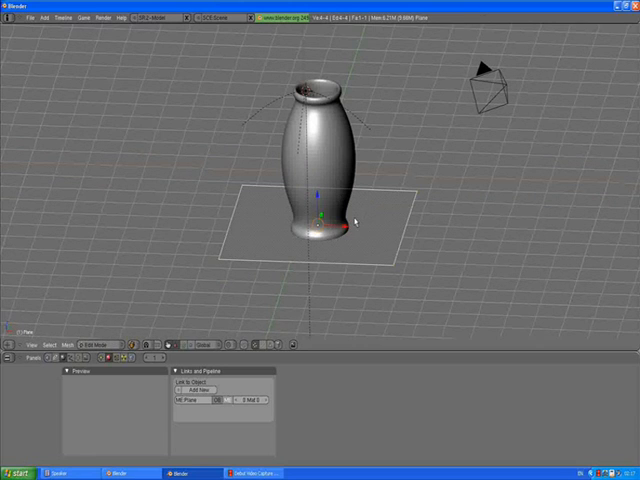